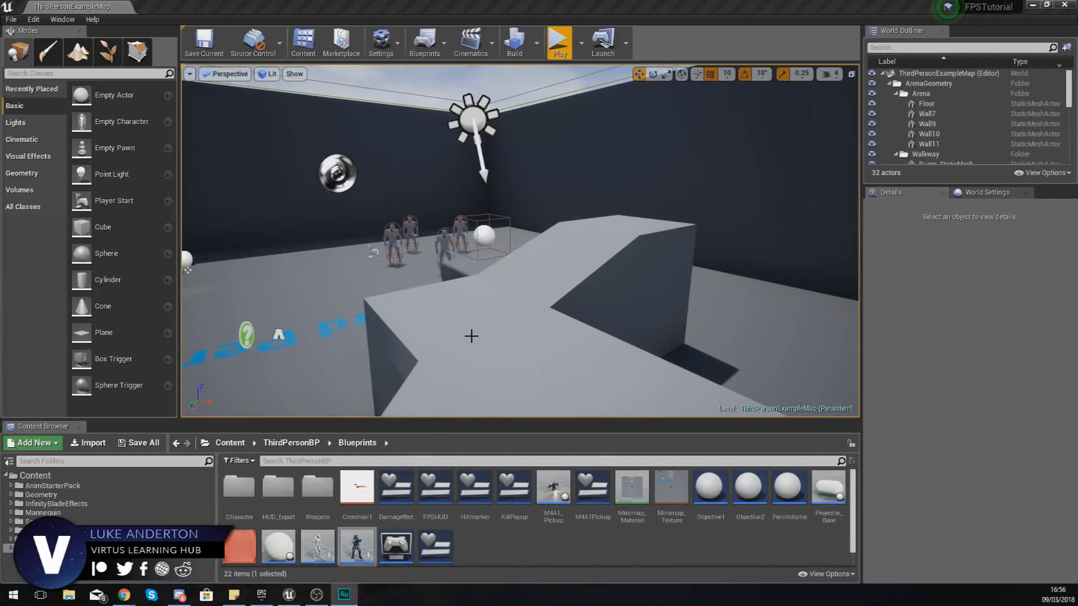
mouse_move(559, 42)
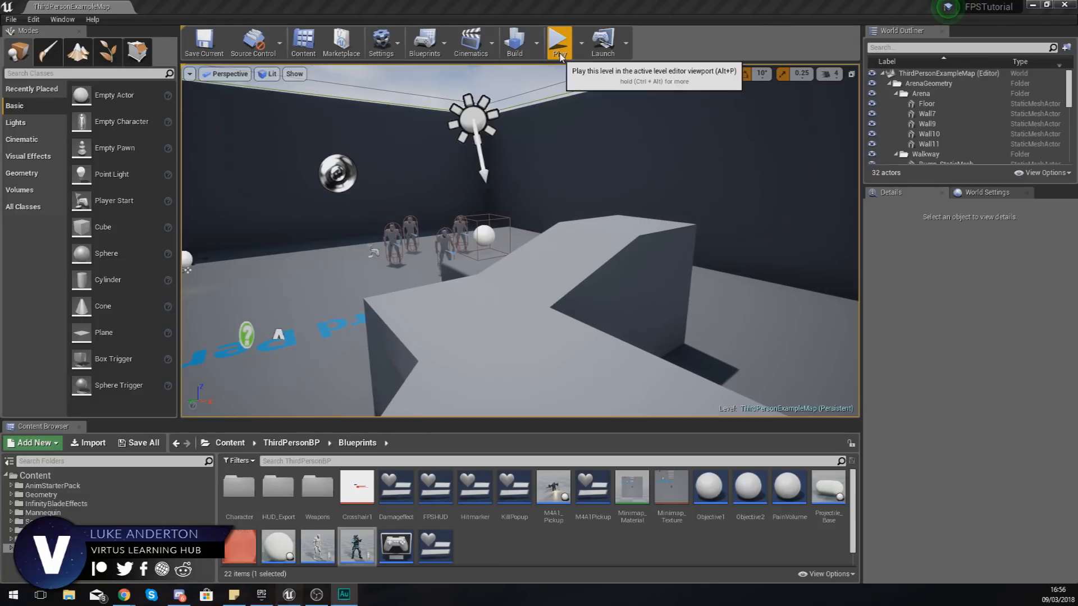
Step: Start playing the level in the editor viewport
click(561, 40)
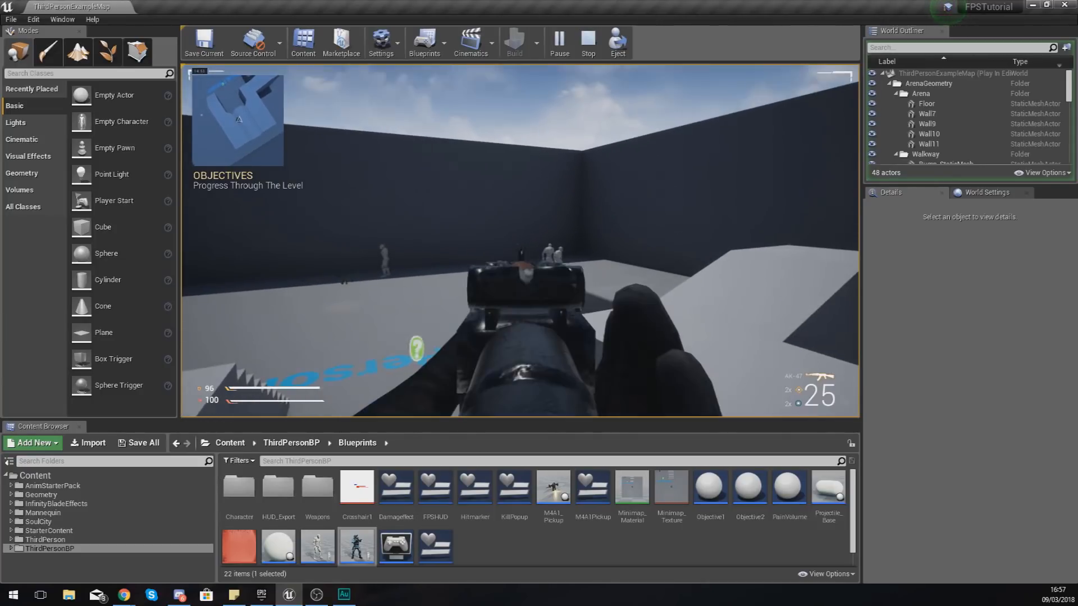
Step: Take control of the running game, test-fire the rifle, then stop the play session
click(520, 236)
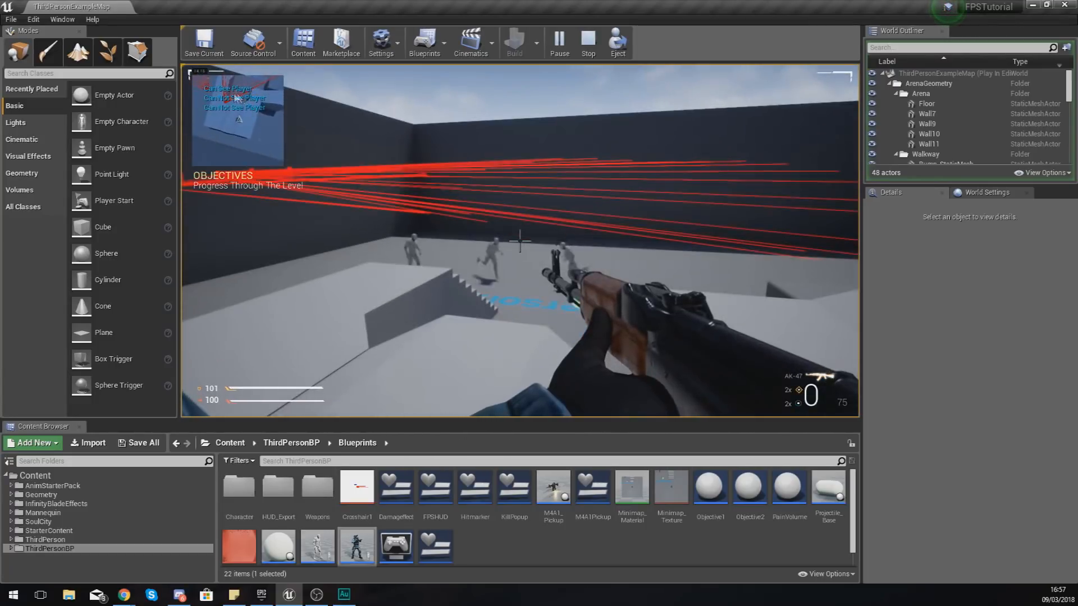
click(589, 40)
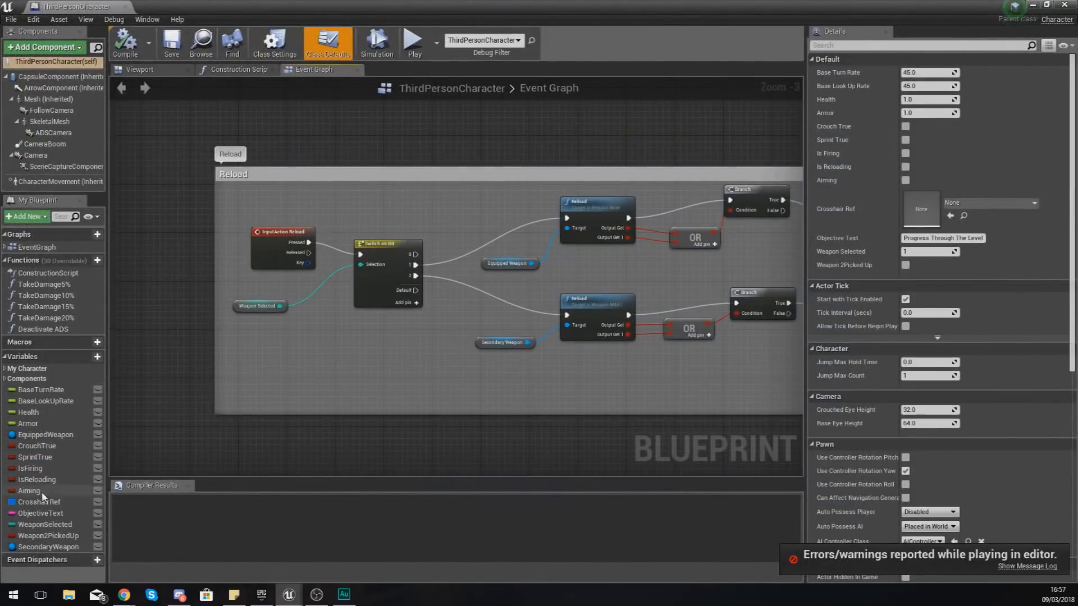
click(29, 491)
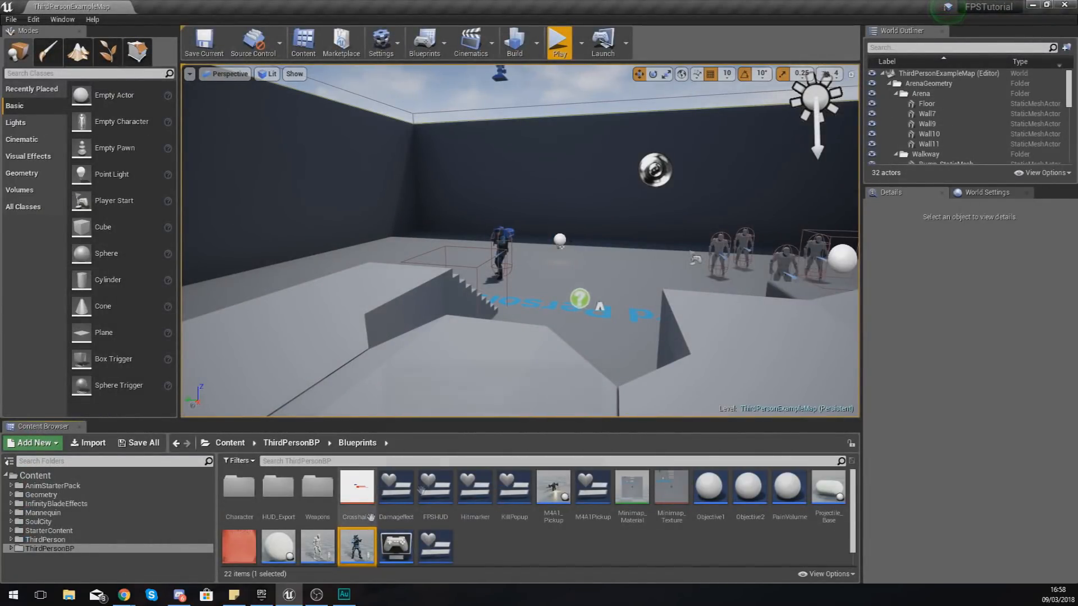
mouse_move(632, 490)
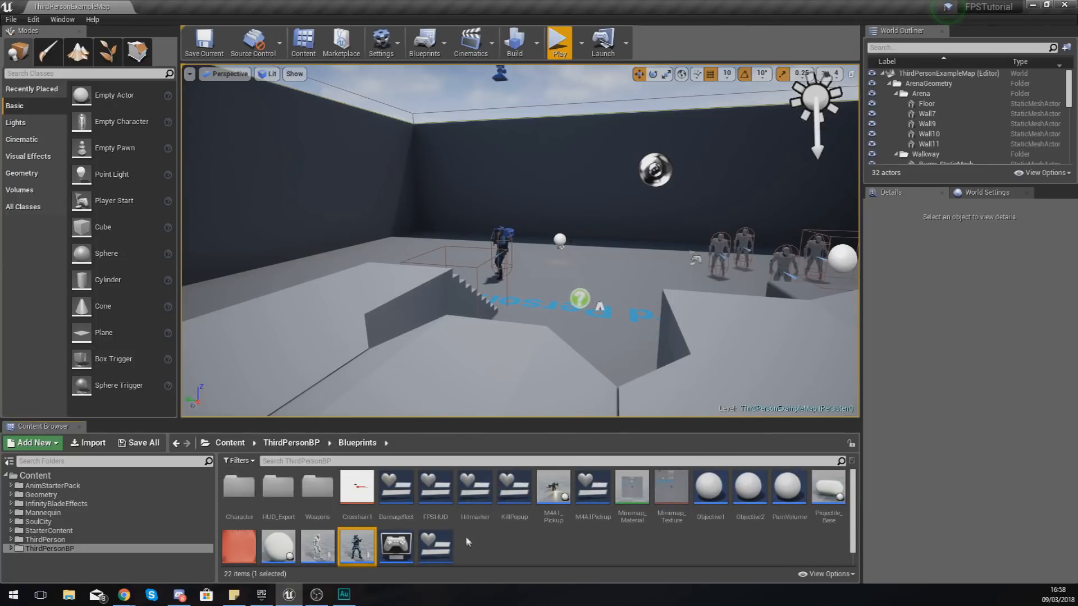
mouse_move(317, 496)
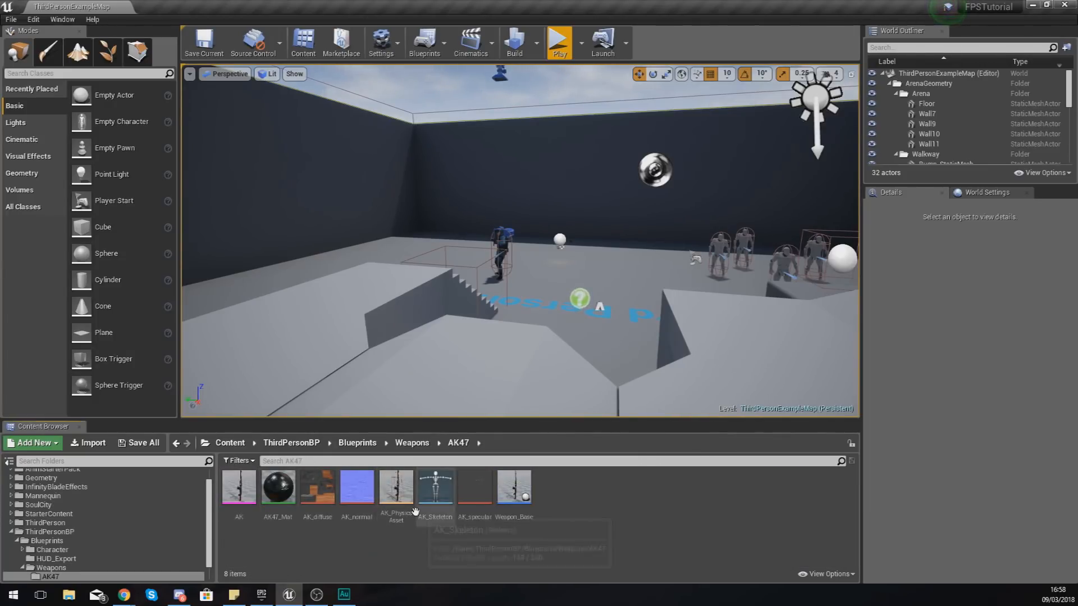
Step: Open the Weapon_Base blueprint for editing from the AK47 folder
click(513, 494)
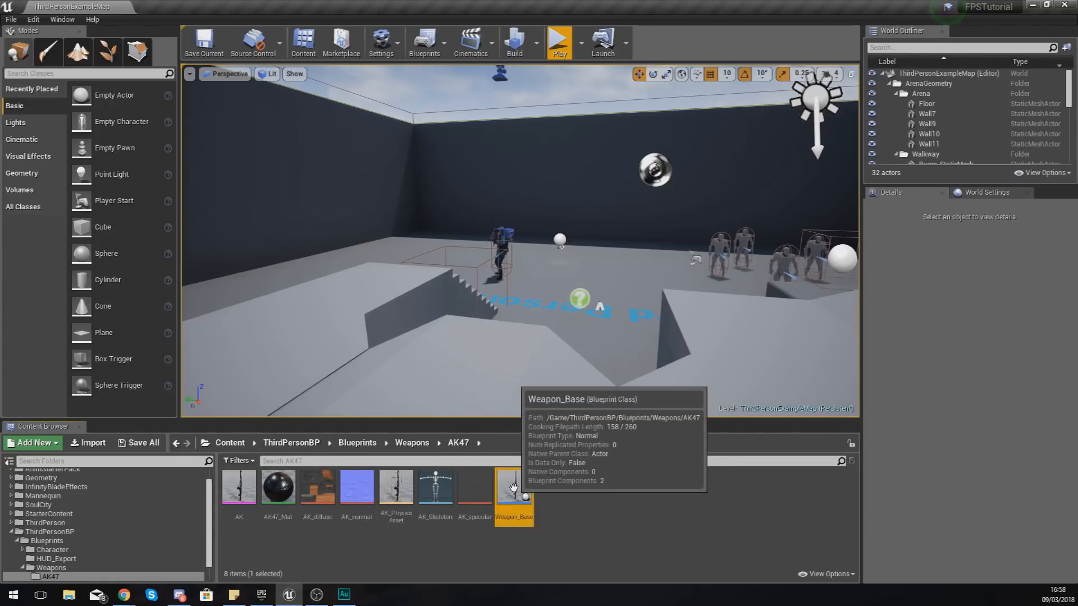
double_click(513, 494)
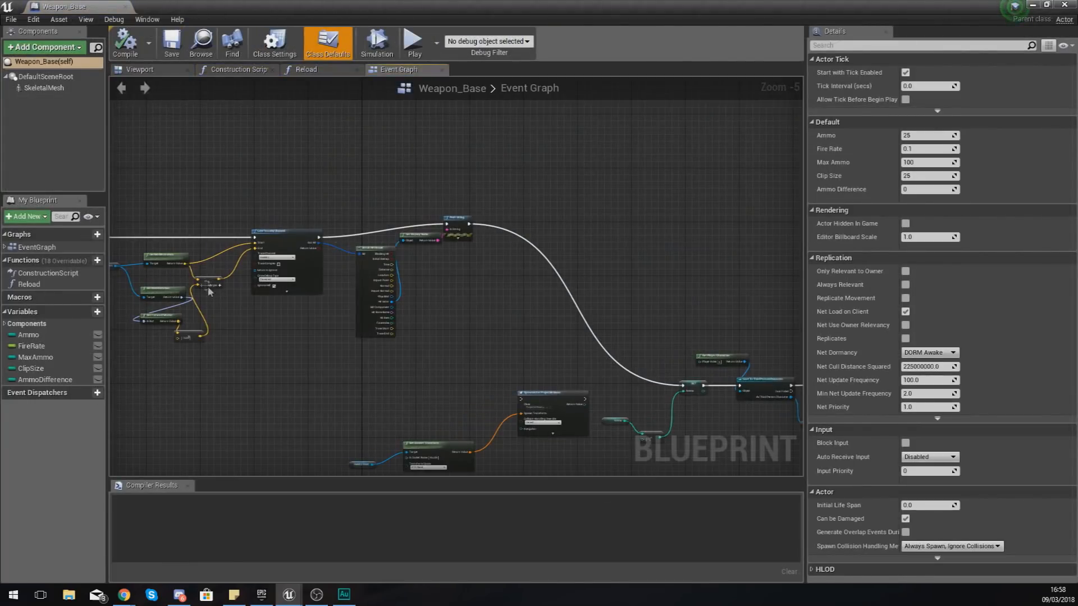
click(29, 284)
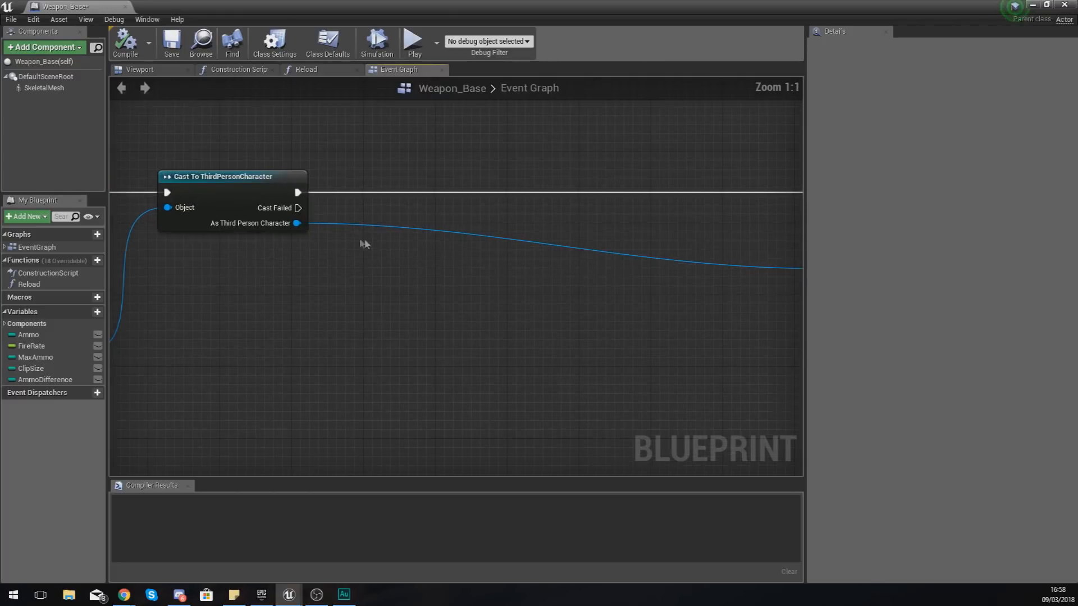
Step: Add a Branch node on the Cast To ThirdPersonCharacter execution output
drag(298, 192, 424, 181)
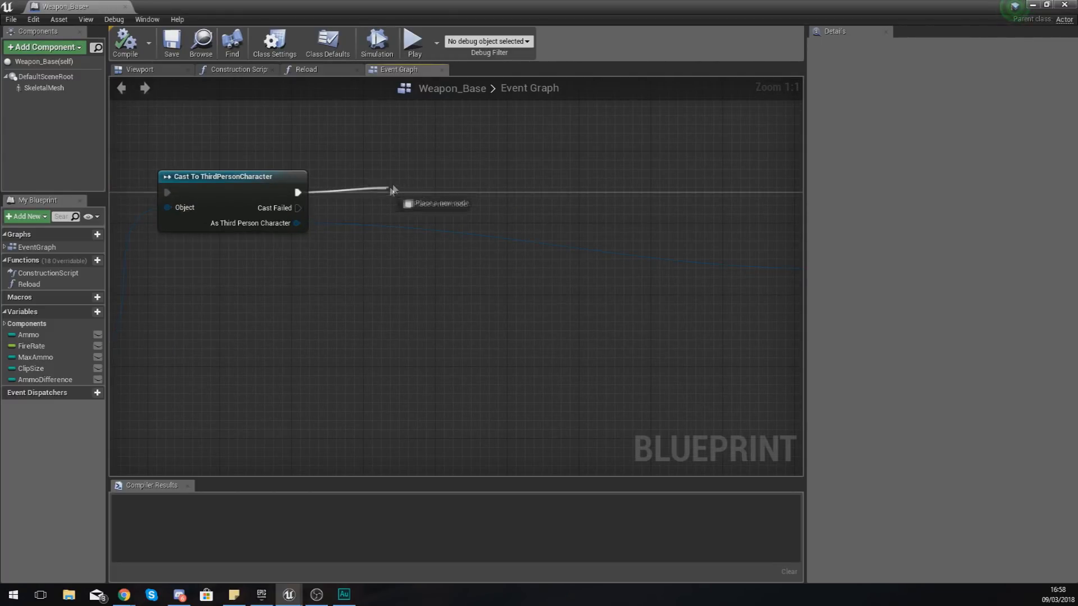
text(branc)
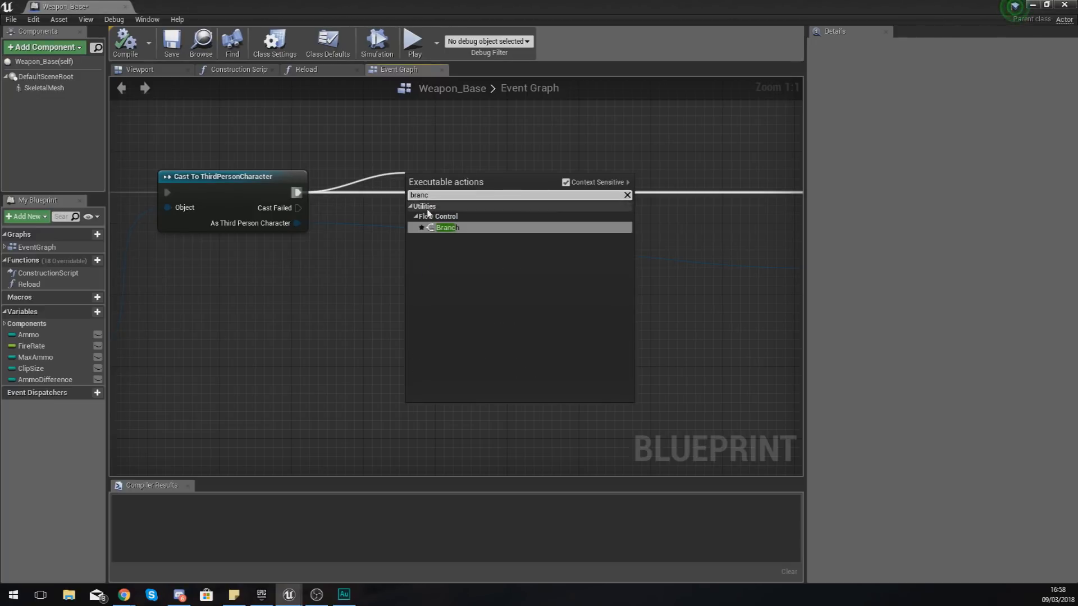
click(445, 227)
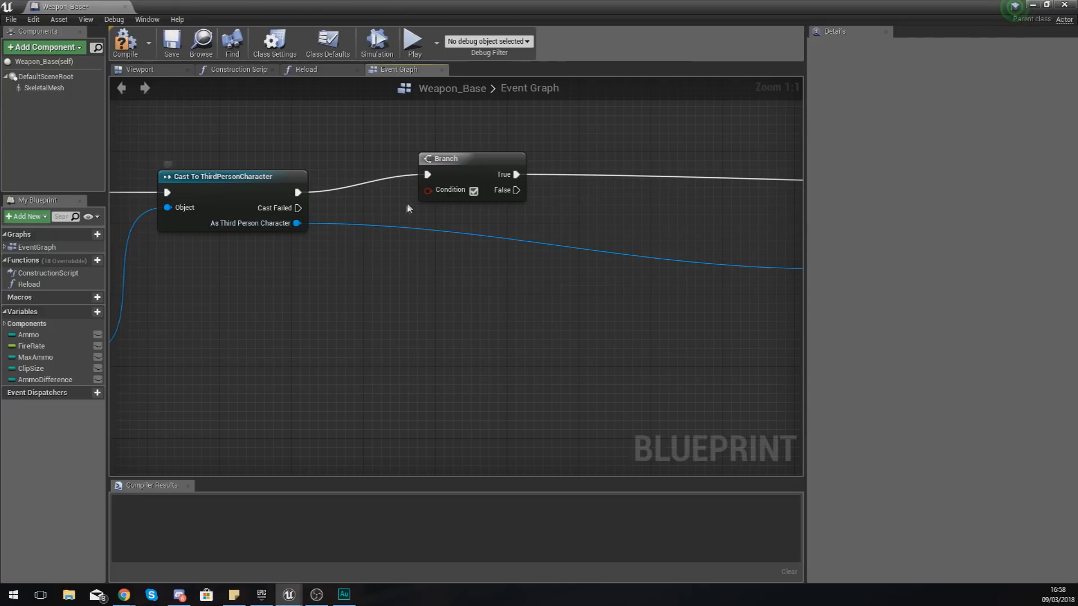
Step: Pull a Get Aiming from As Third Person Character to drive the Branch condition
drag(296, 223, 292, 292)
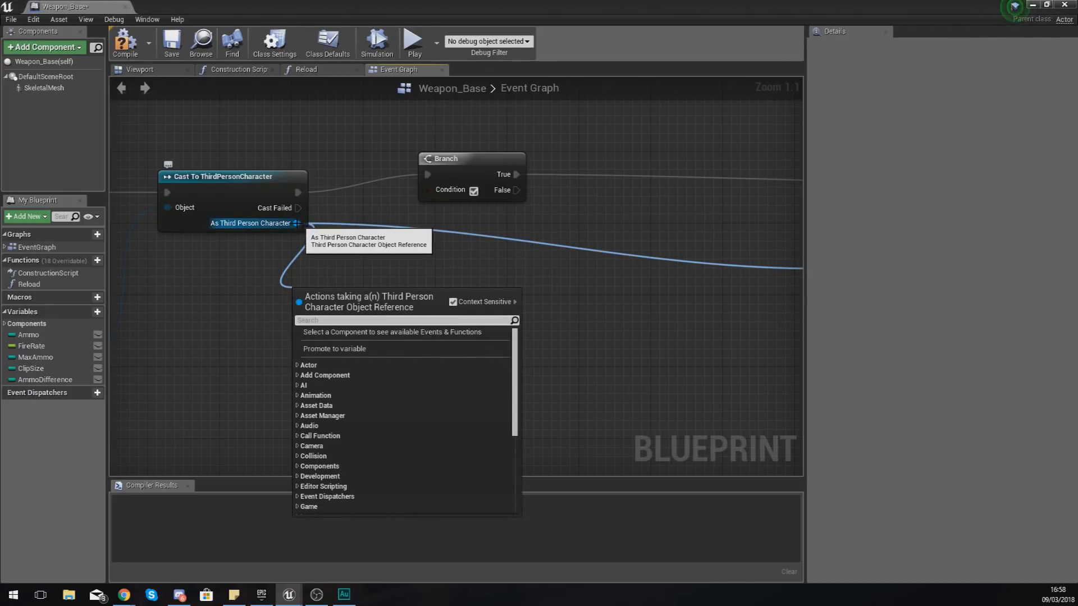
text(get)
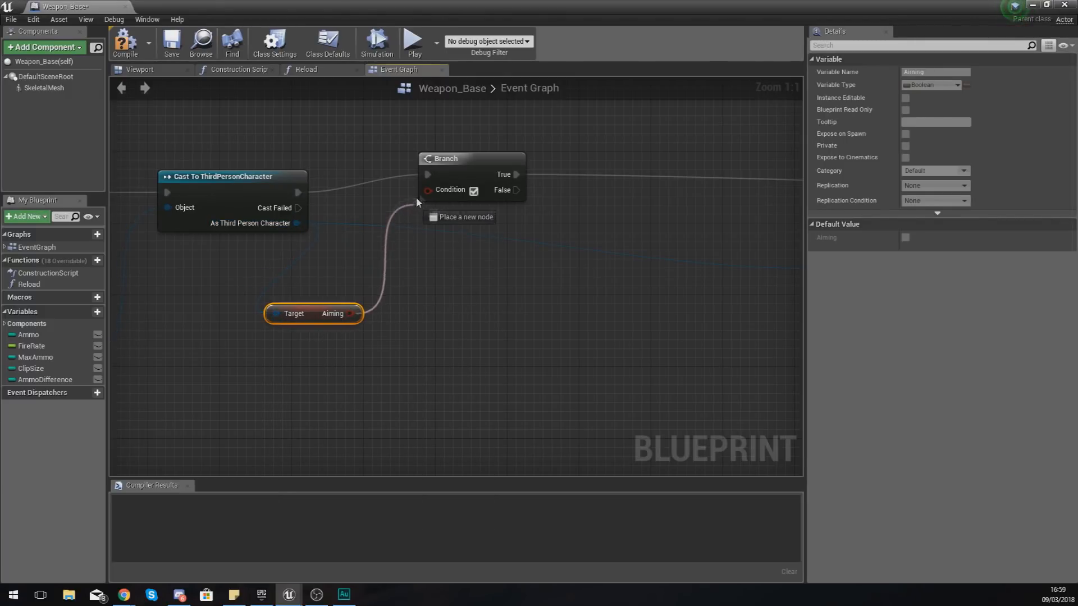
Step: Duplicate the LineTraceByChannel chain and wire Branch True and False to the two copies
scroll(down, 3)
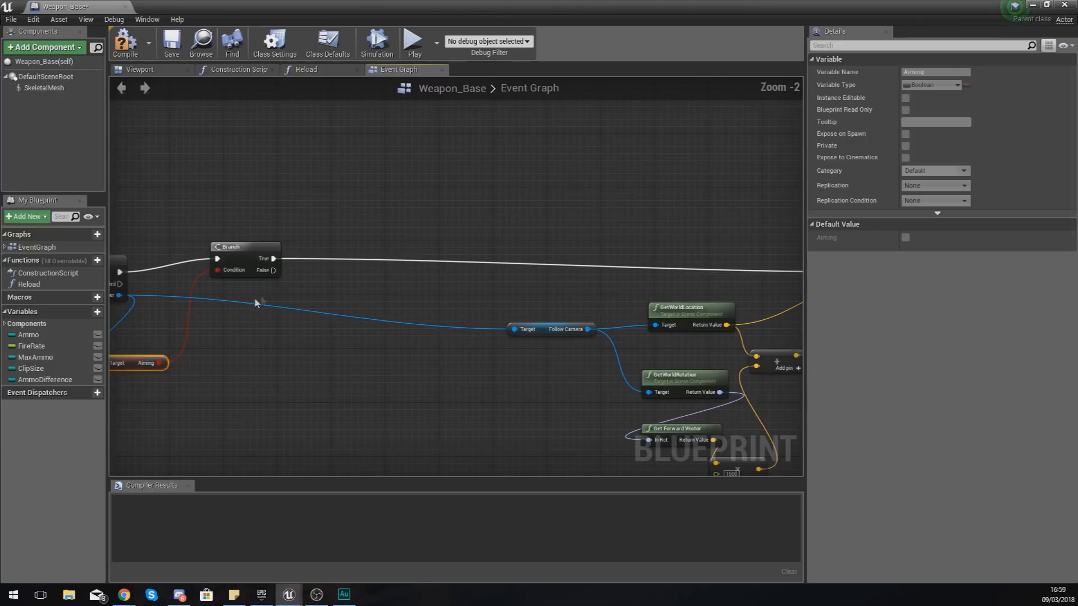
scroll(down, 3)
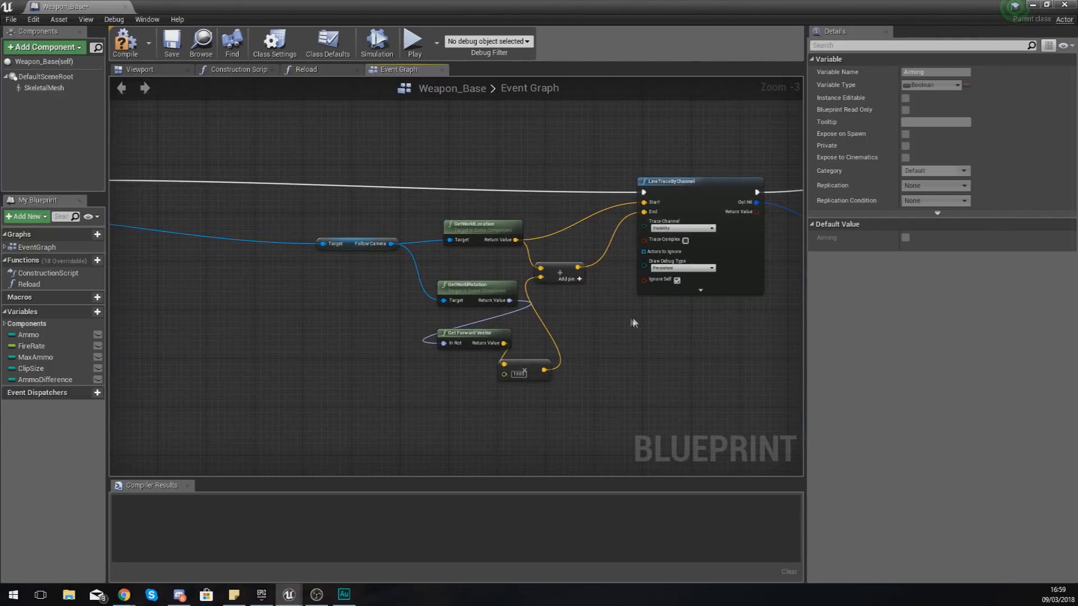
scroll(down, 3)
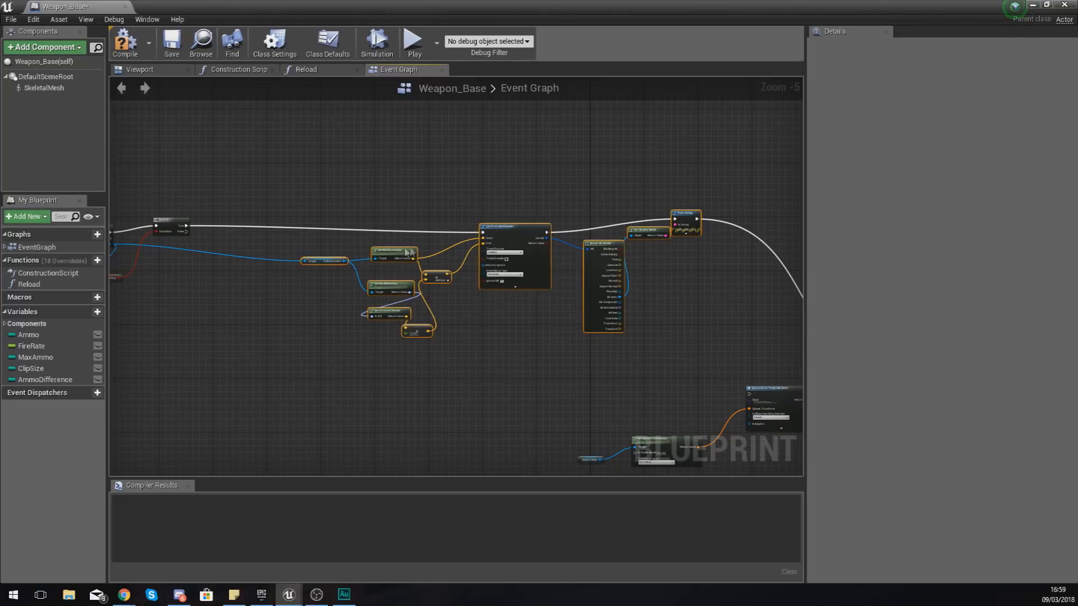
mouse_move(498, 202)
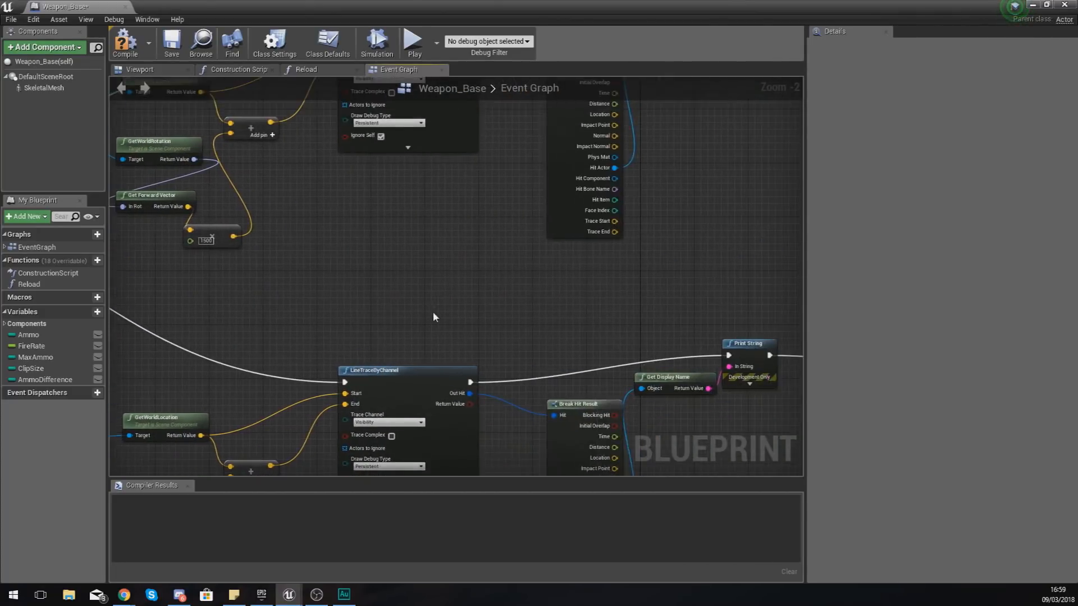
scroll(down, 3)
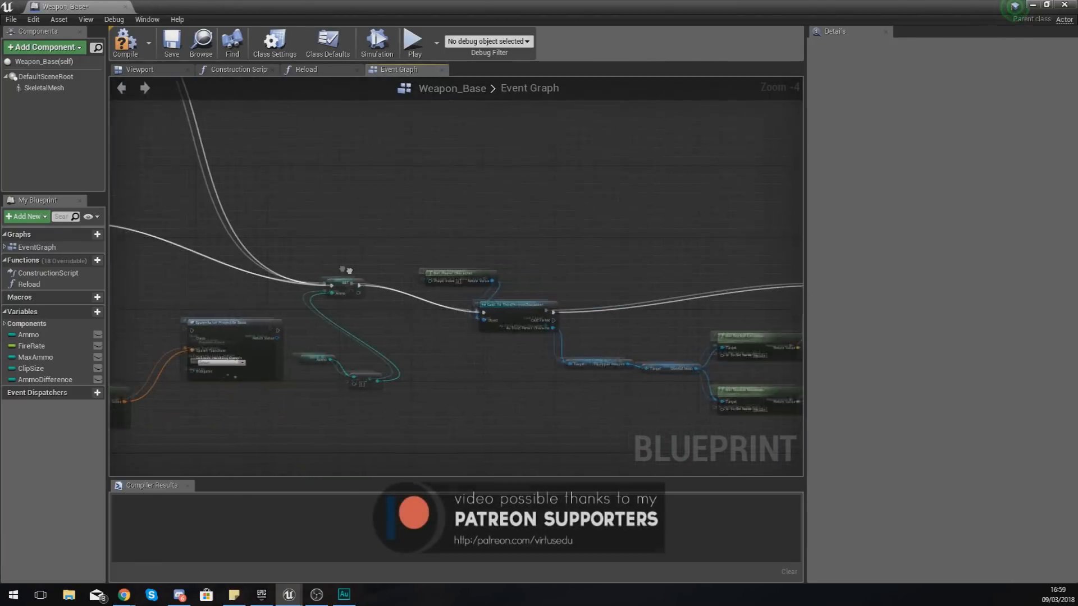
scroll(down, 3)
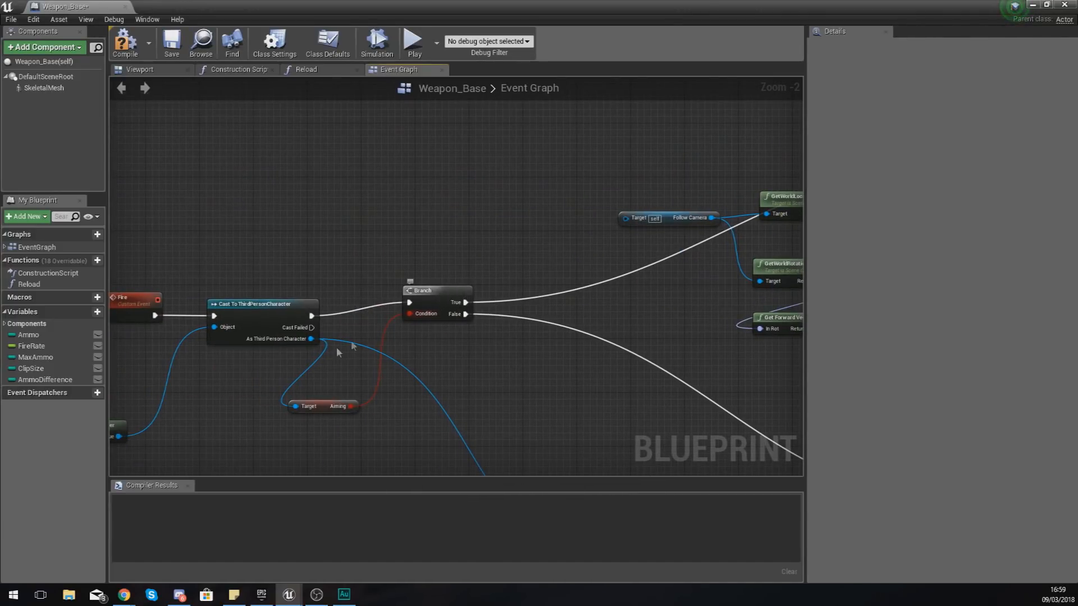
Step: Replace the Follow Camera getter with Get ADSCamera wired into the trace's location/rotation nodes
click(671, 218)
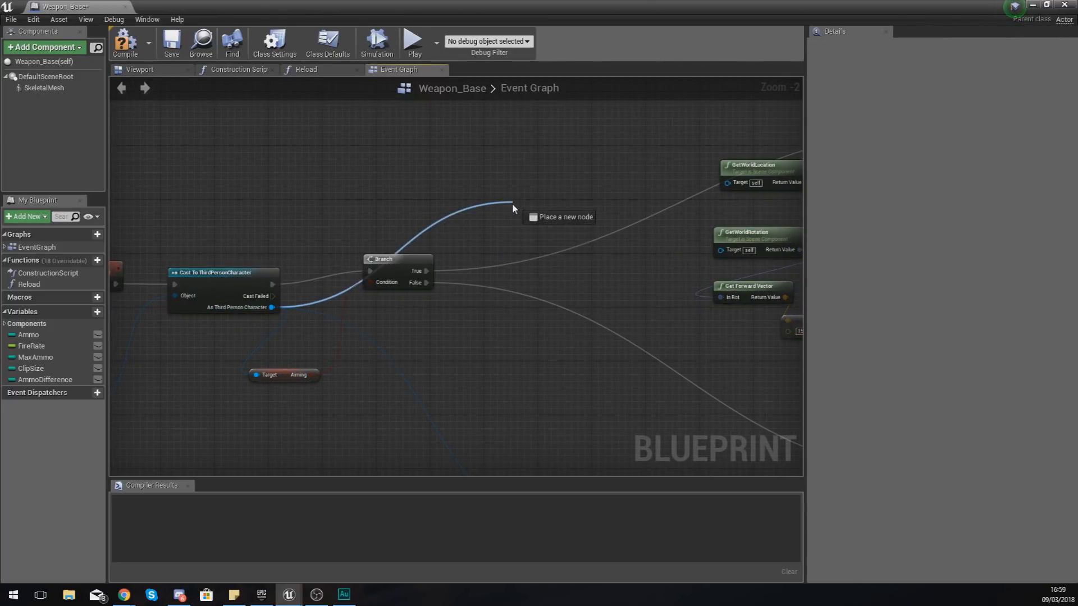
click(513, 208)
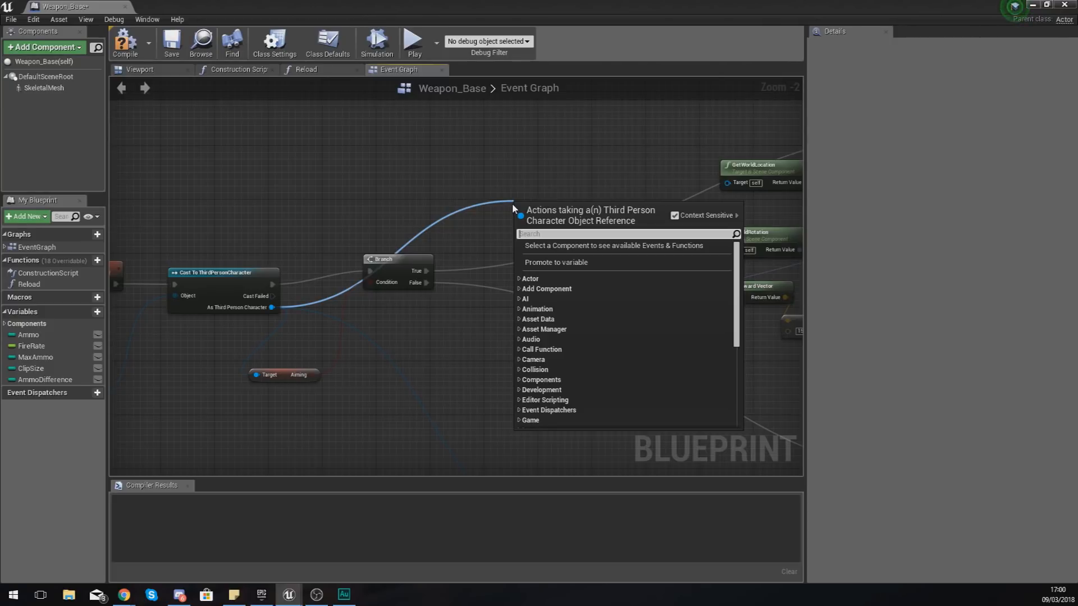
text(get ads camera)
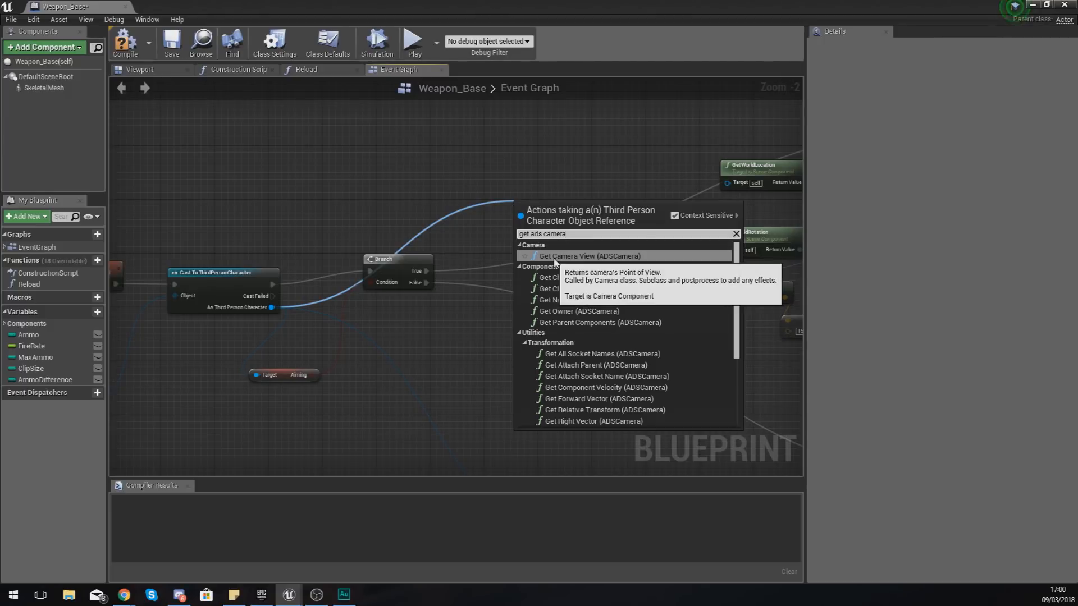
click(567, 256)
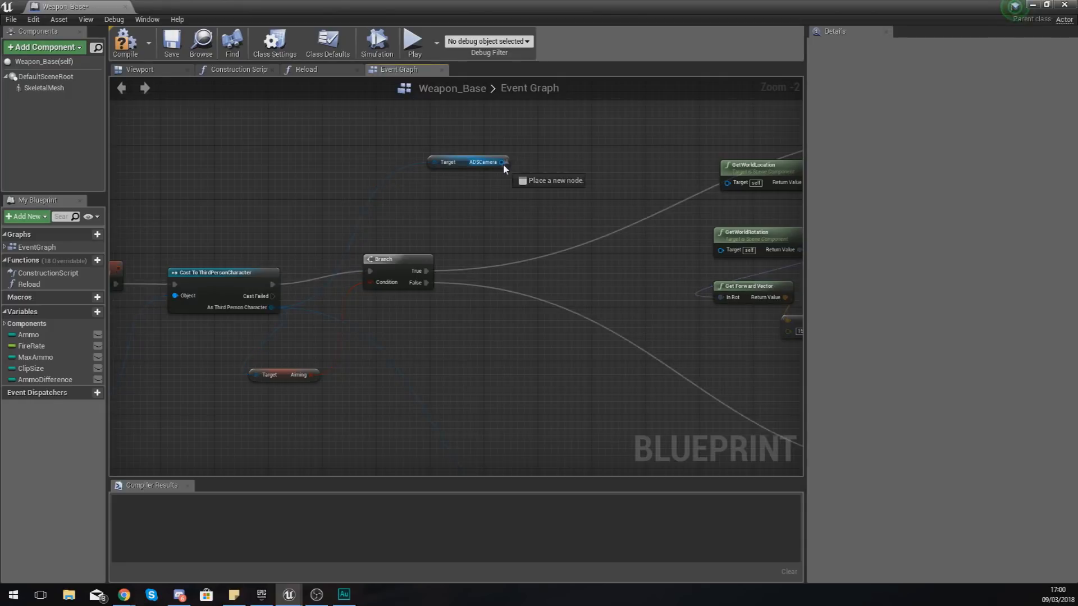
drag(504, 162, 721, 181)
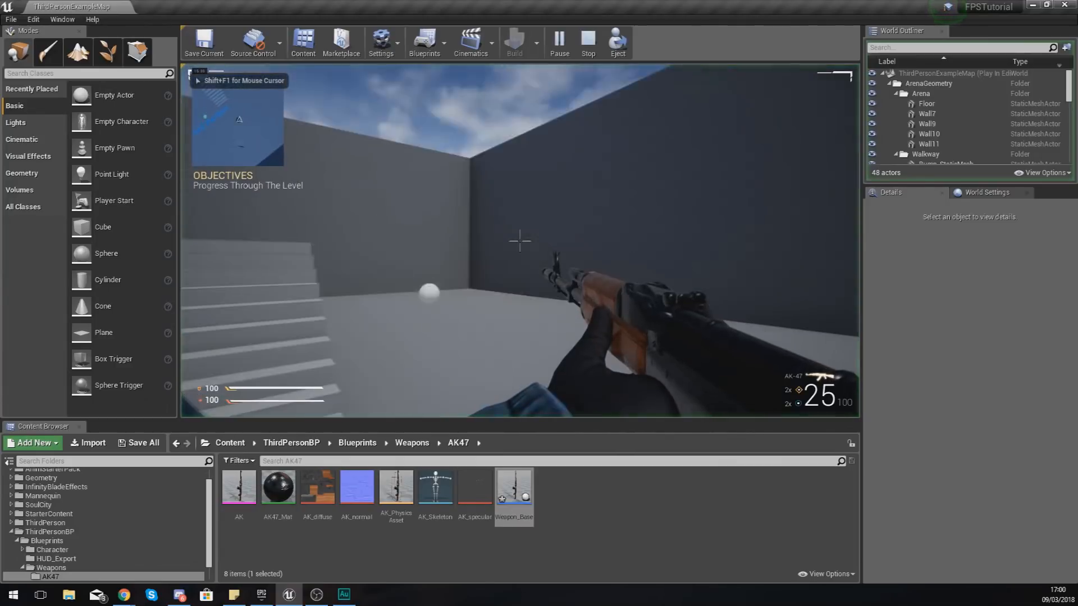
Step: Take control, fire while aiming down sights to check the traces, then stop play
click(519, 240)
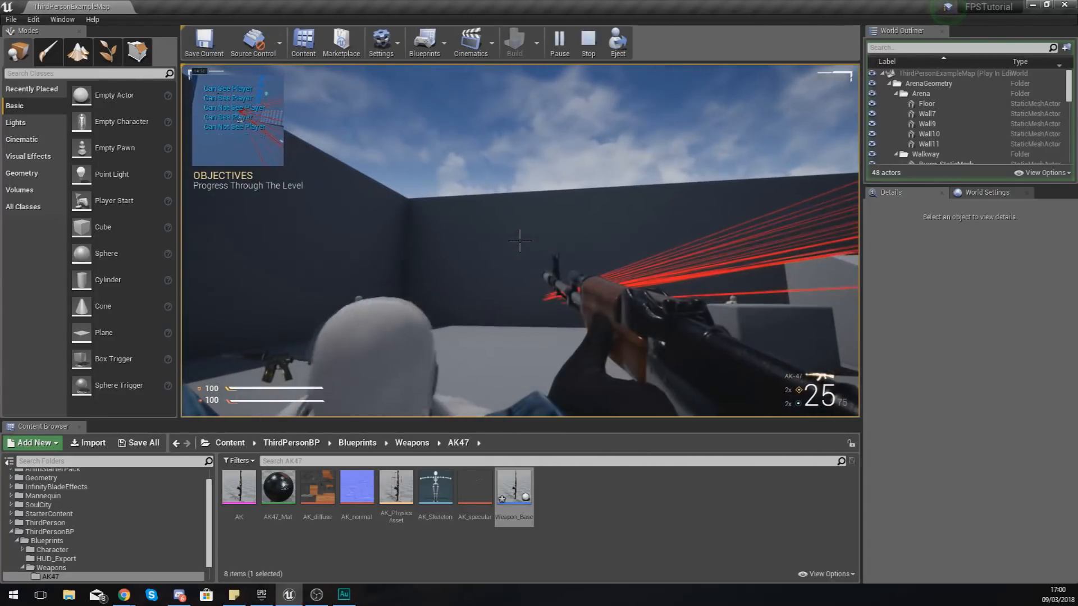
click(520, 241)
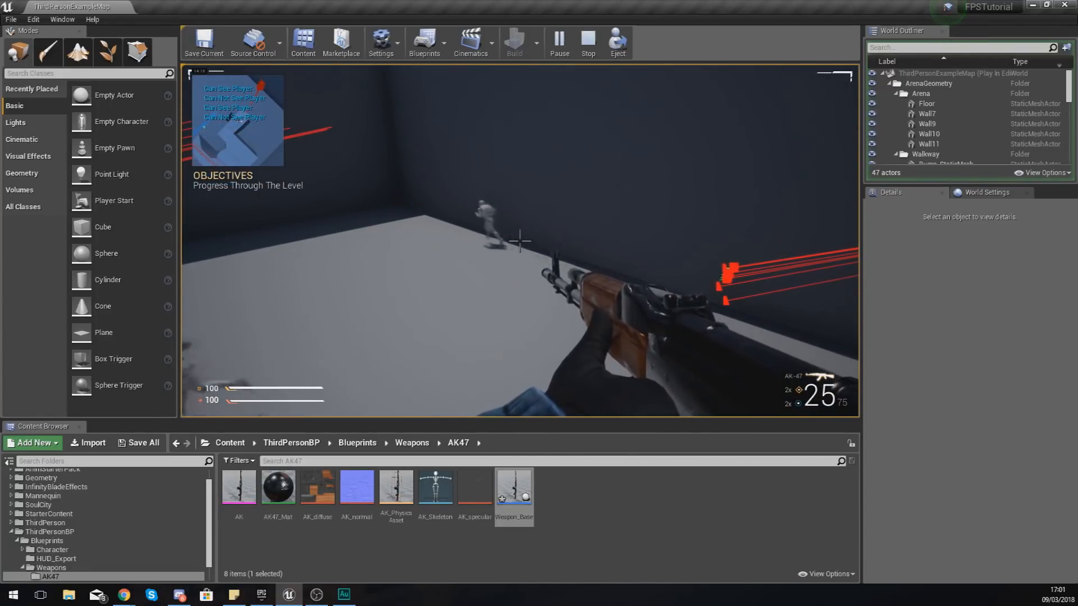
click(589, 40)
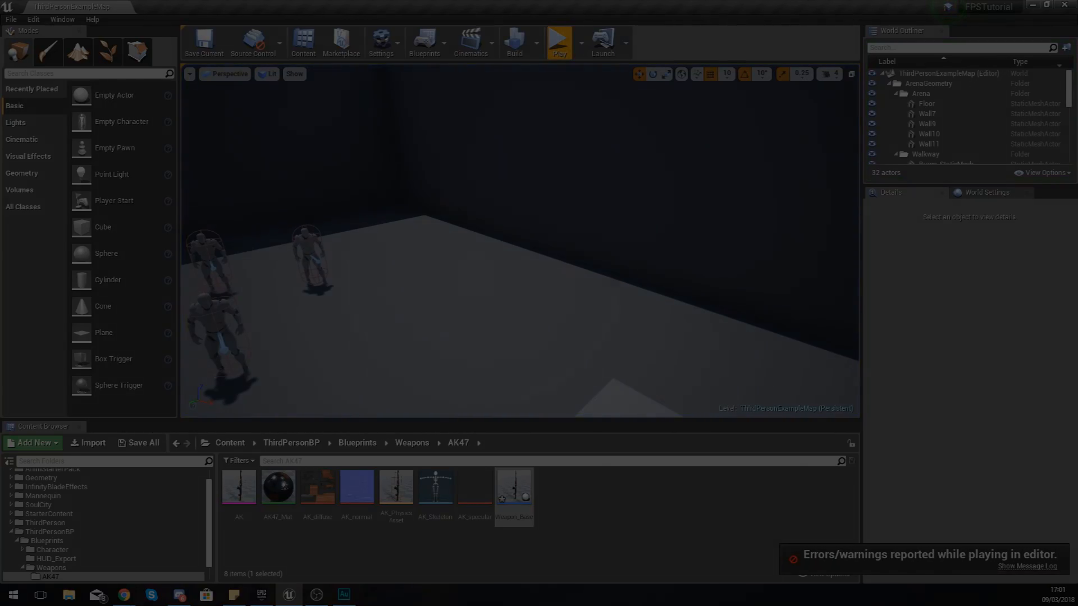